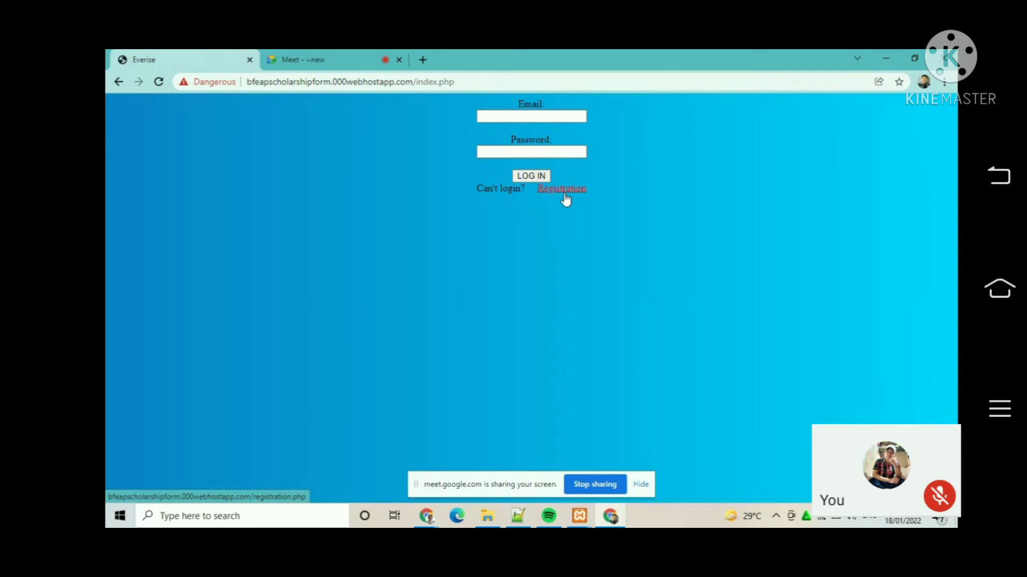
Go from the login page to the empty registration form via the Registration link
{"action": "left_click", "coordinate": [561, 188]}
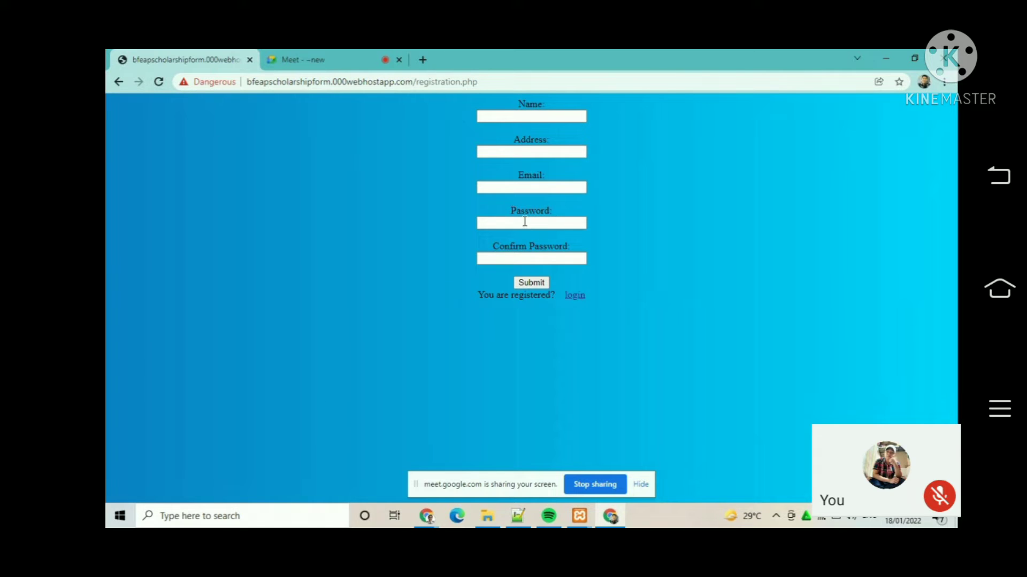
{"action": "mouse_move", "coordinate": [521, 275]}
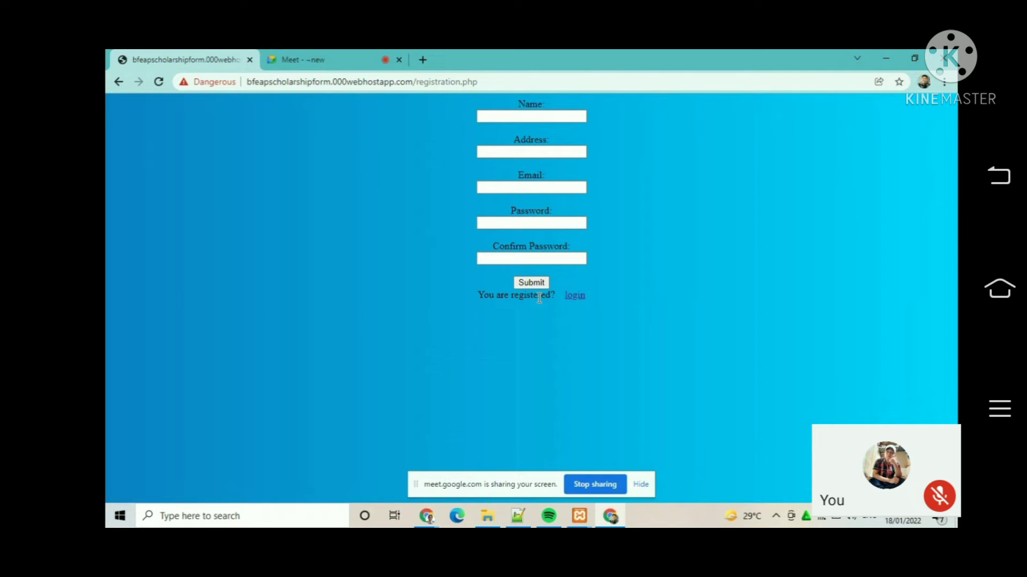
{"action": "mouse_move", "coordinate": [583, 318]}
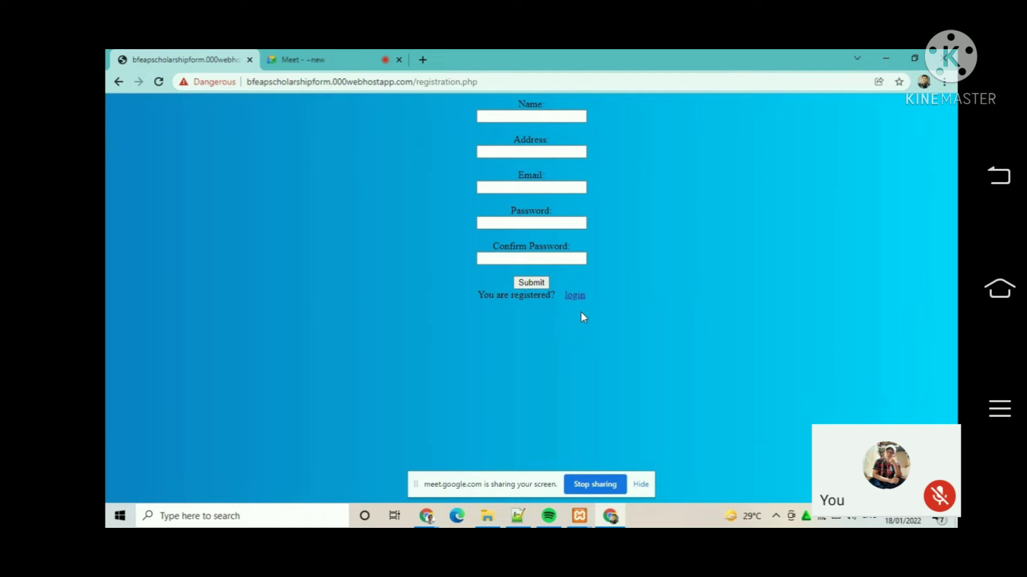
{"action": "mouse_move", "coordinate": [575, 297]}
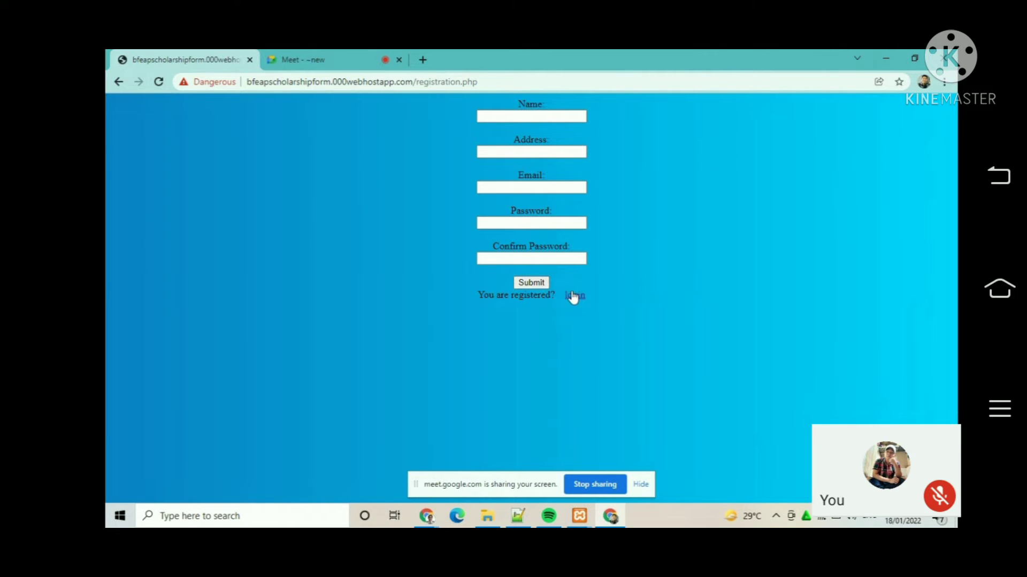
Back on the login page, sign in with email 'user' and its password
{"action": "left_click", "coordinate": [574, 296]}
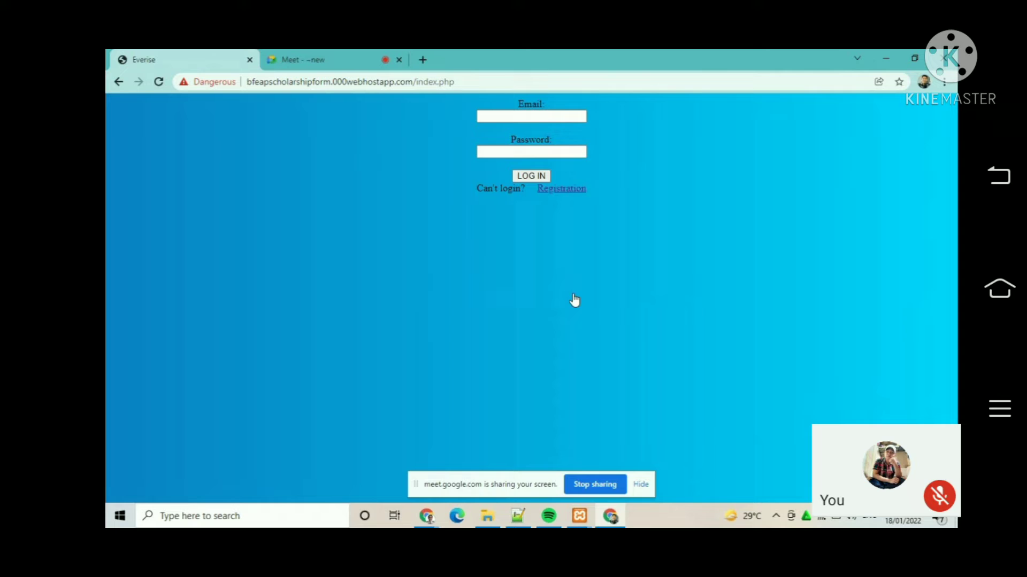
{"action": "left_click", "coordinate": [531, 116]}
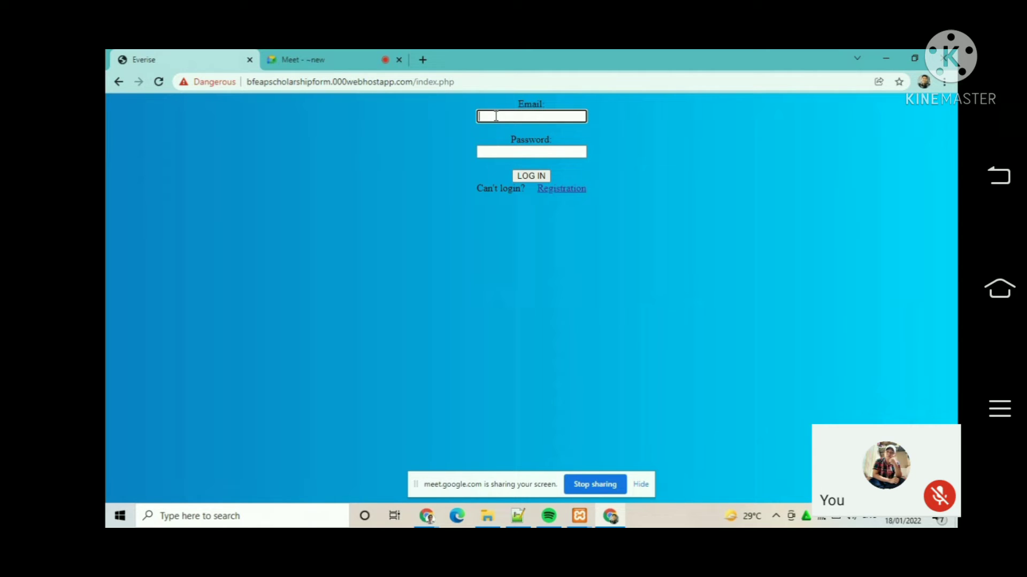
{"action": "type", "text": "user"}
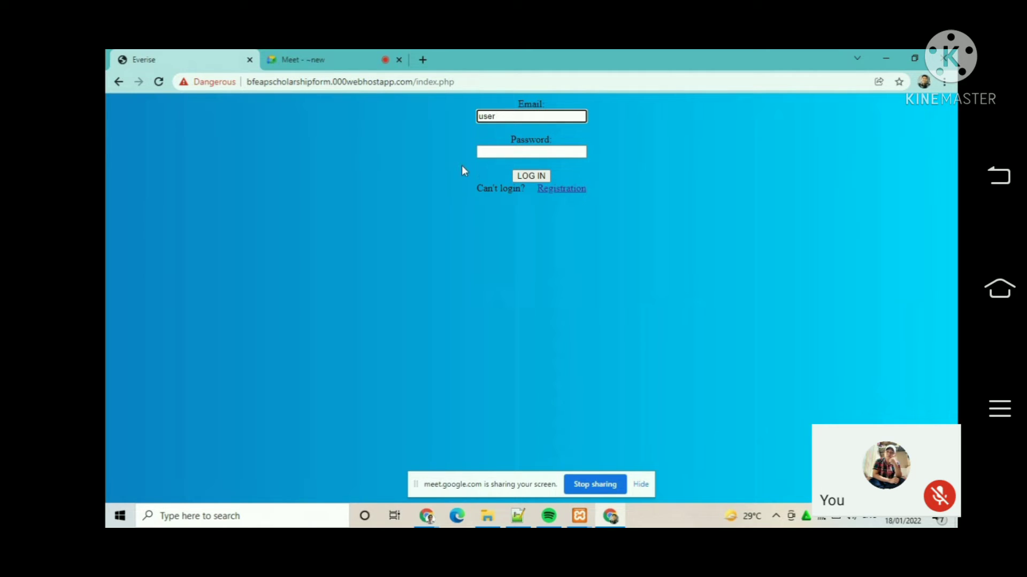
{"action": "left_click", "coordinate": [532, 151]}
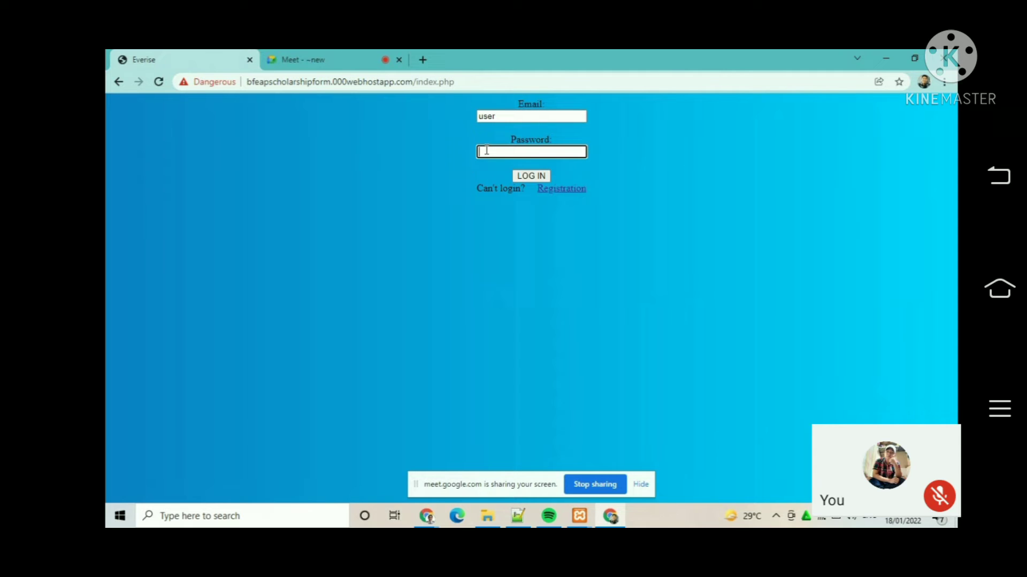
{"action": "type", "text": "••"}
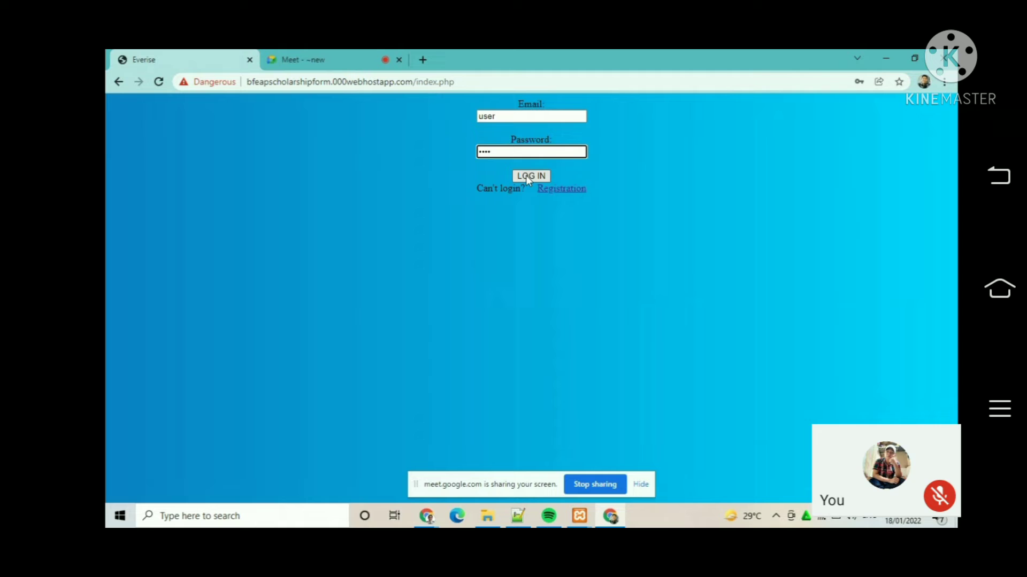
{"action": "left_click", "coordinate": [530, 175]}
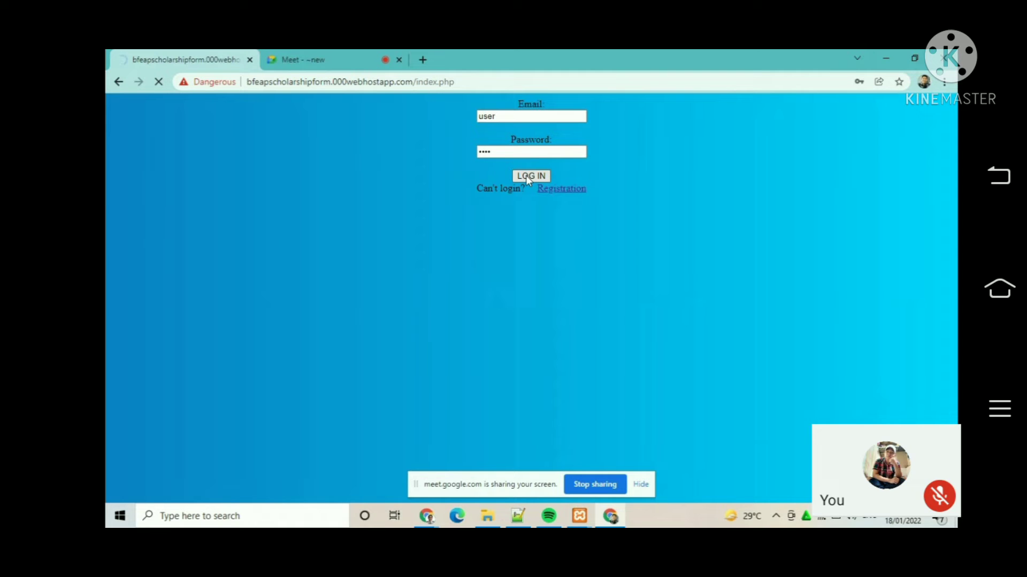
Dismiss Chrome's password-check and save-password prompts and look down the scholar form
{"action": "left_click", "coordinate": [531, 175]}
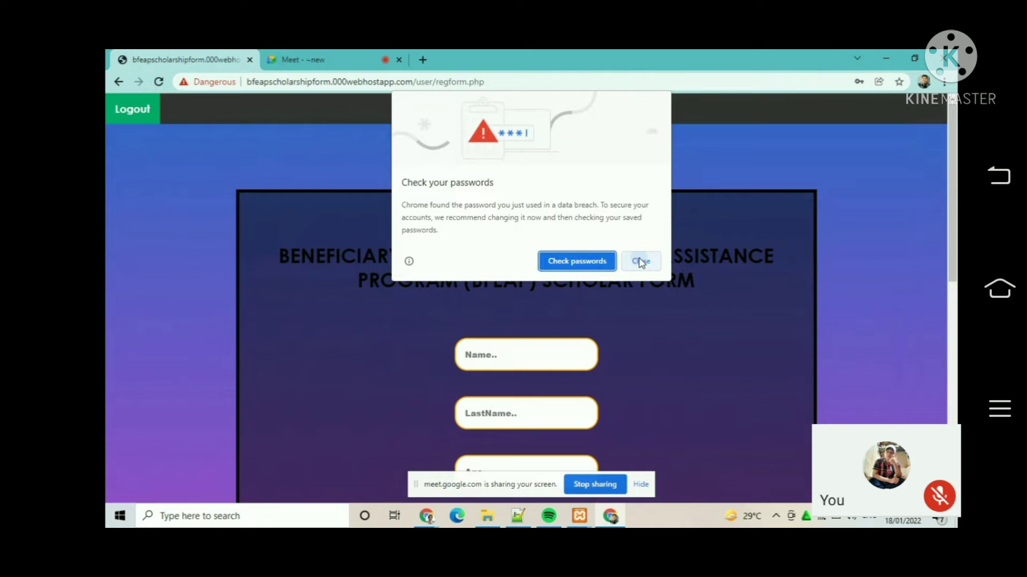
{"action": "left_click", "coordinate": [641, 261]}
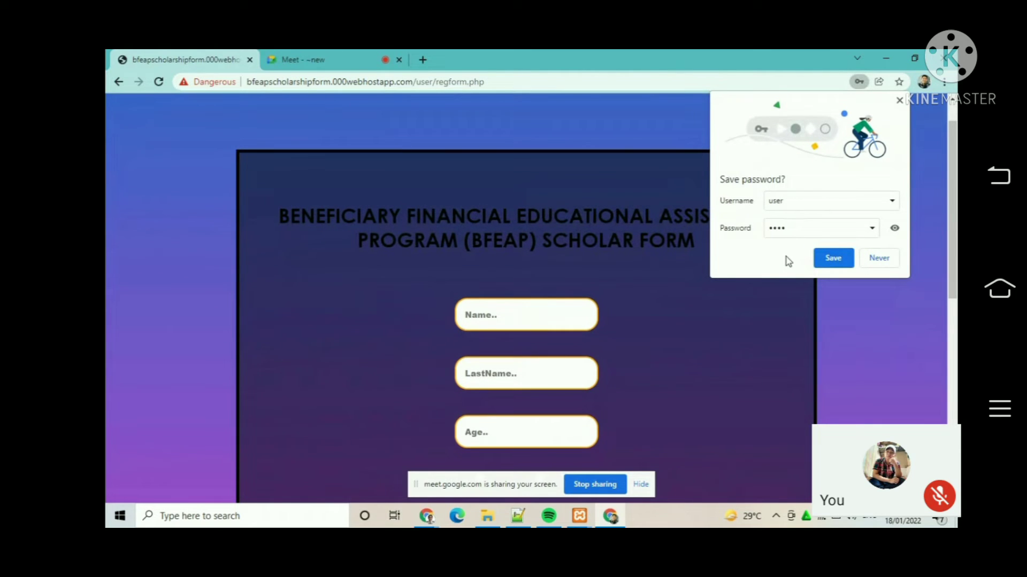
{"action": "left_click", "coordinate": [878, 257]}
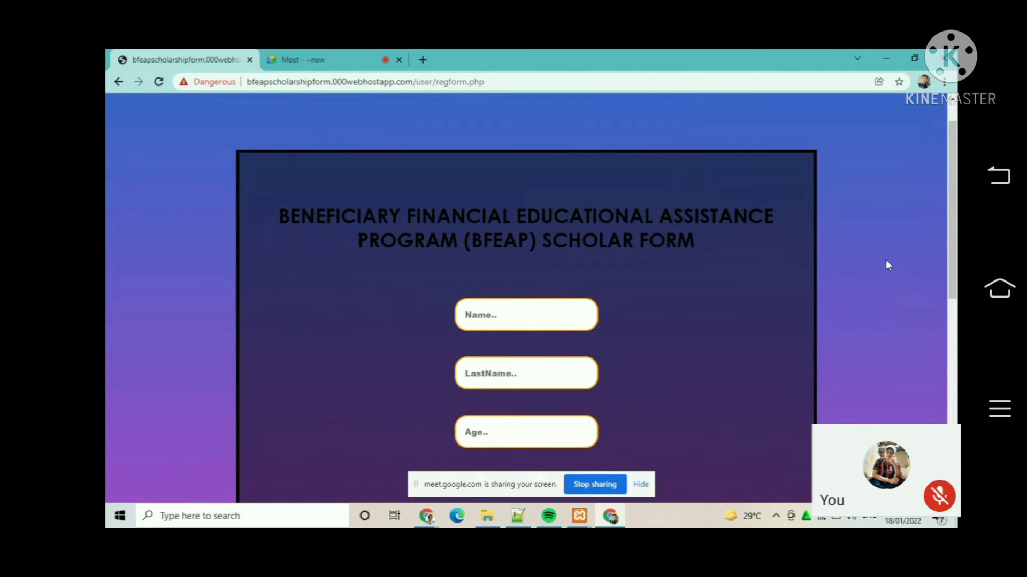
{"action": "scroll", "scroll_direction": "down", "scroll_amount": 3}
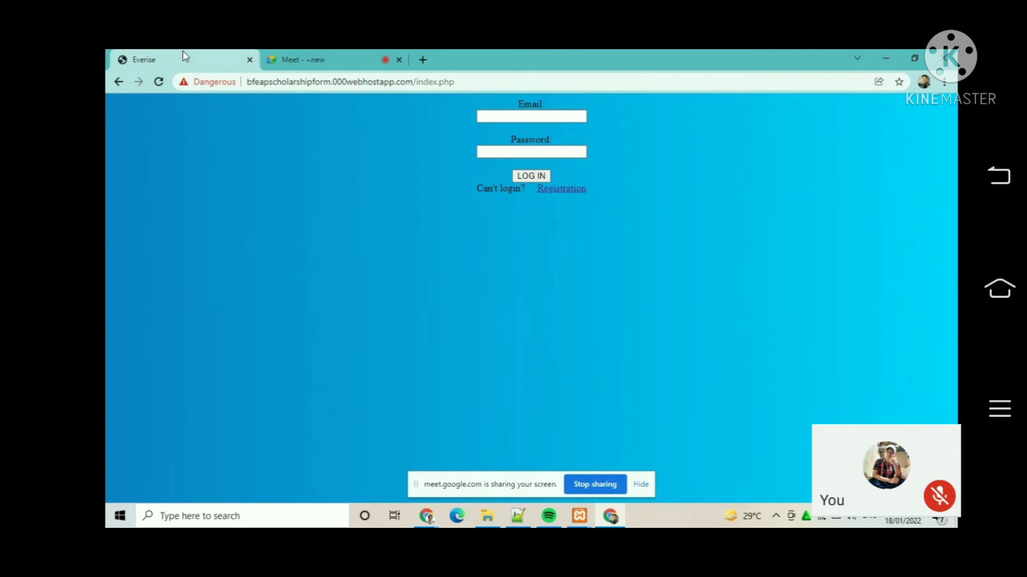
Attempt an admin sign-in, which is rejected with 'Email is not registered!'
{"action": "left_click", "coordinate": [531, 115]}
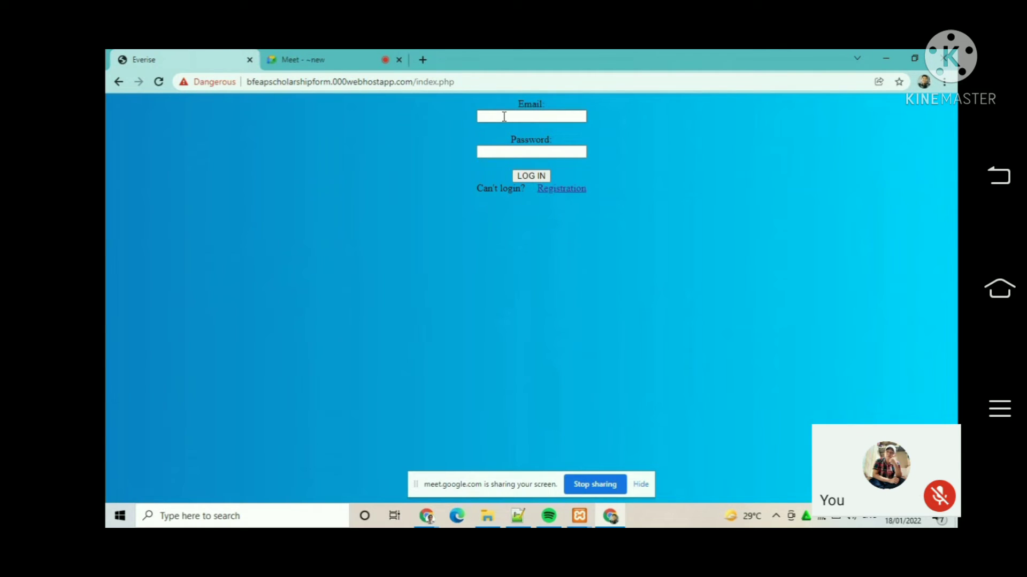
{"action": "type", "text": "admin@a"}
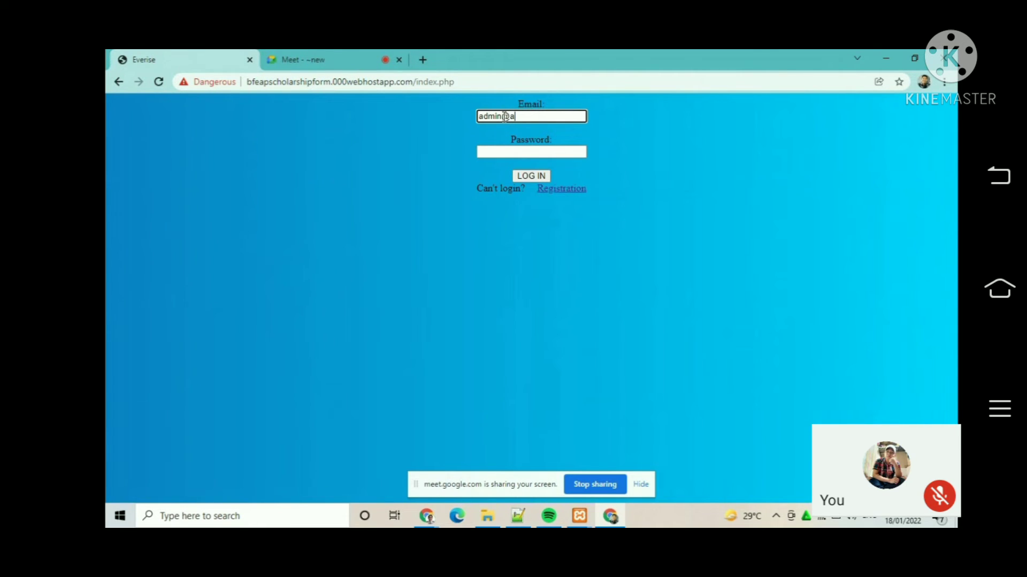
{"action": "type", "text": "dmin"}
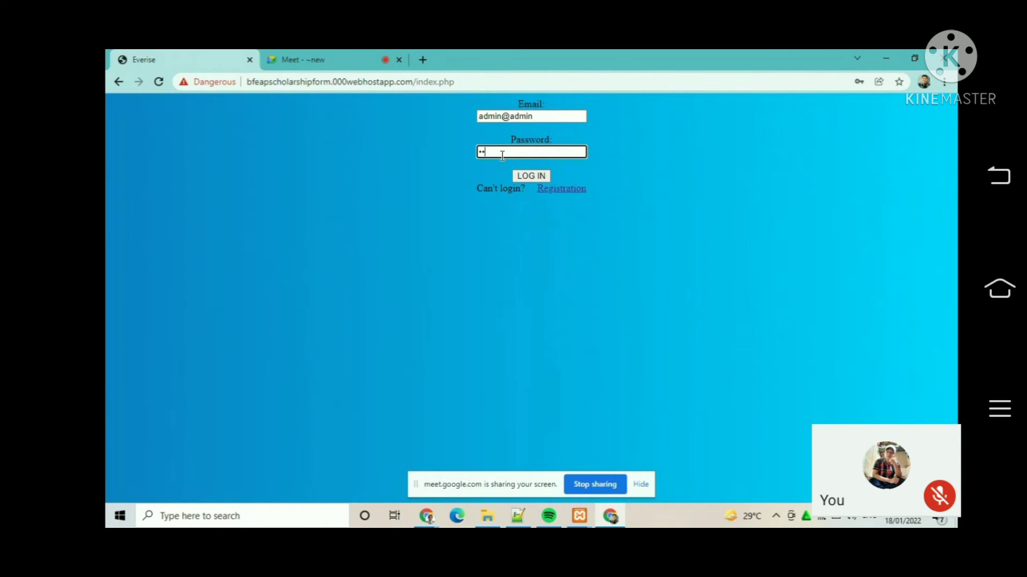
{"action": "type", "text": "***"}
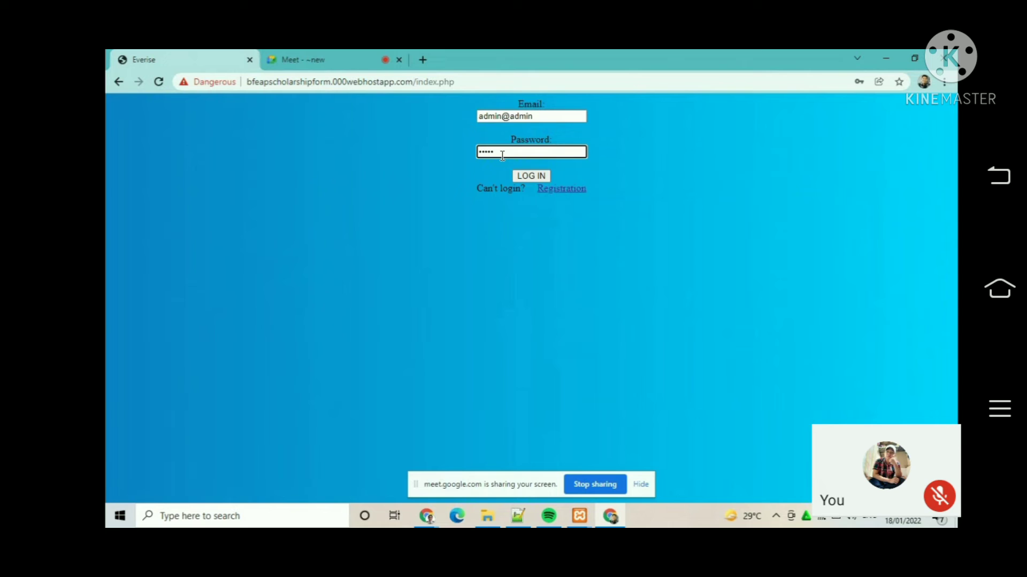
{"action": "left_click", "coordinate": [530, 175]}
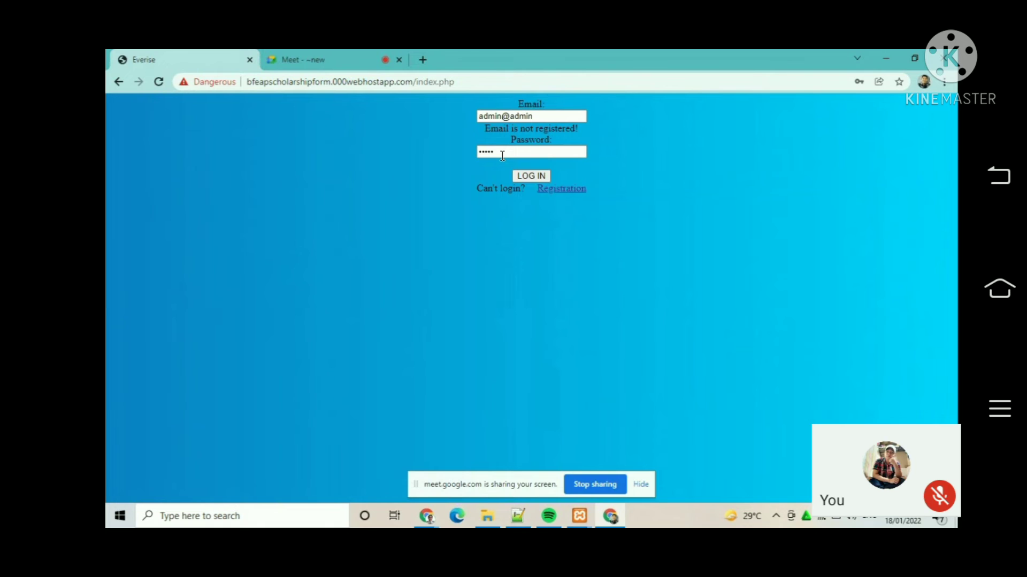
Correct the admin email and sign in again, reaching the admin home page
{"action": "left_click", "coordinate": [530, 115]}
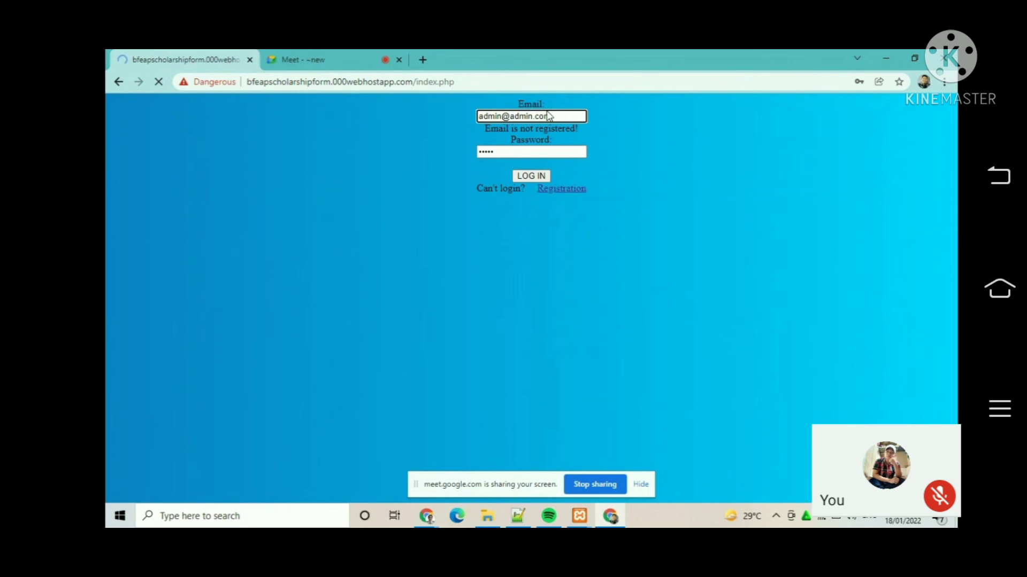
{"action": "left_click", "coordinate": [531, 176]}
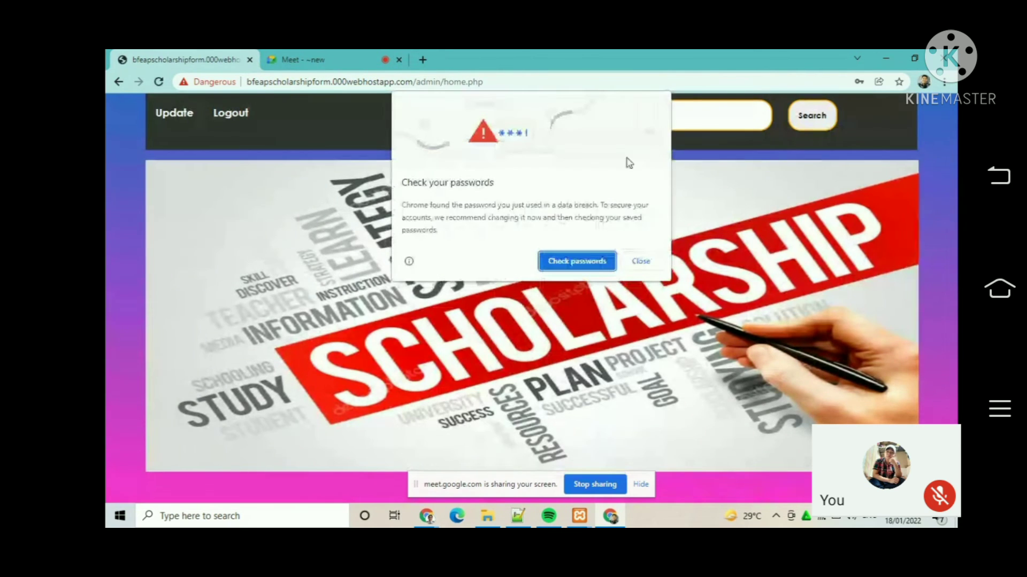
Dismiss the password warning and show the registered scholars table via Update
{"action": "left_click", "coordinate": [640, 261]}
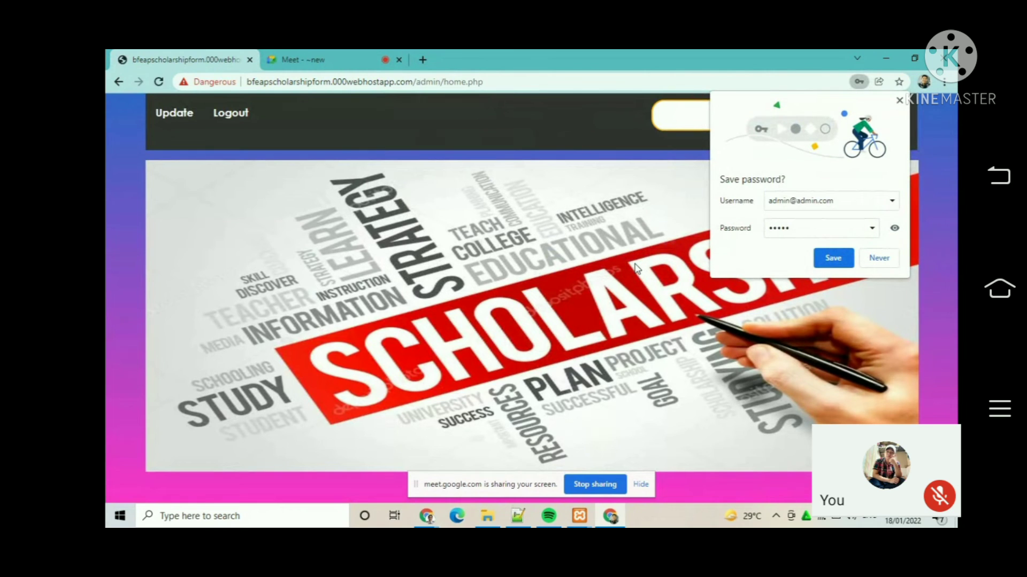
{"action": "left_click", "coordinate": [175, 113]}
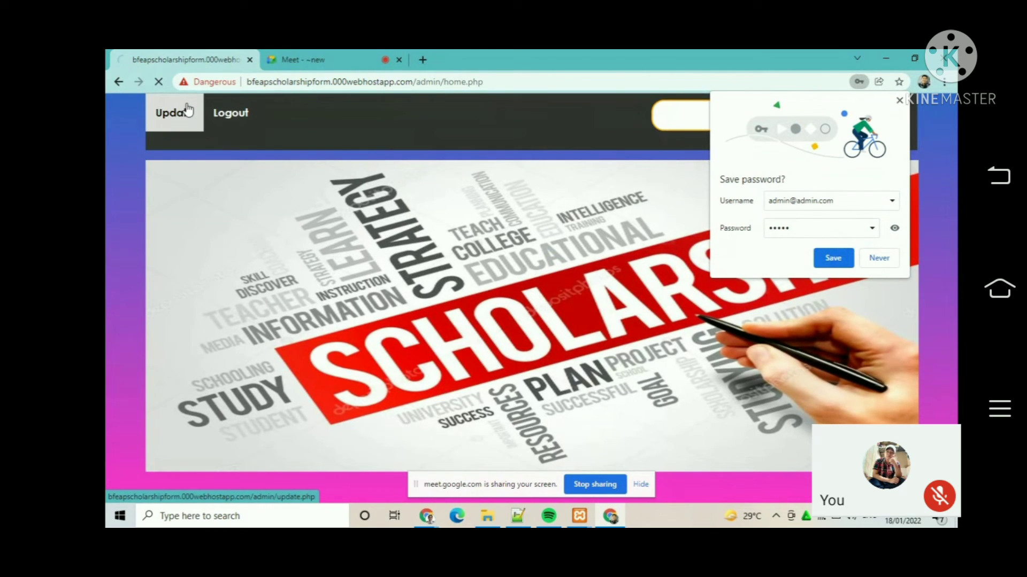
{"action": "left_click", "coordinate": [174, 112]}
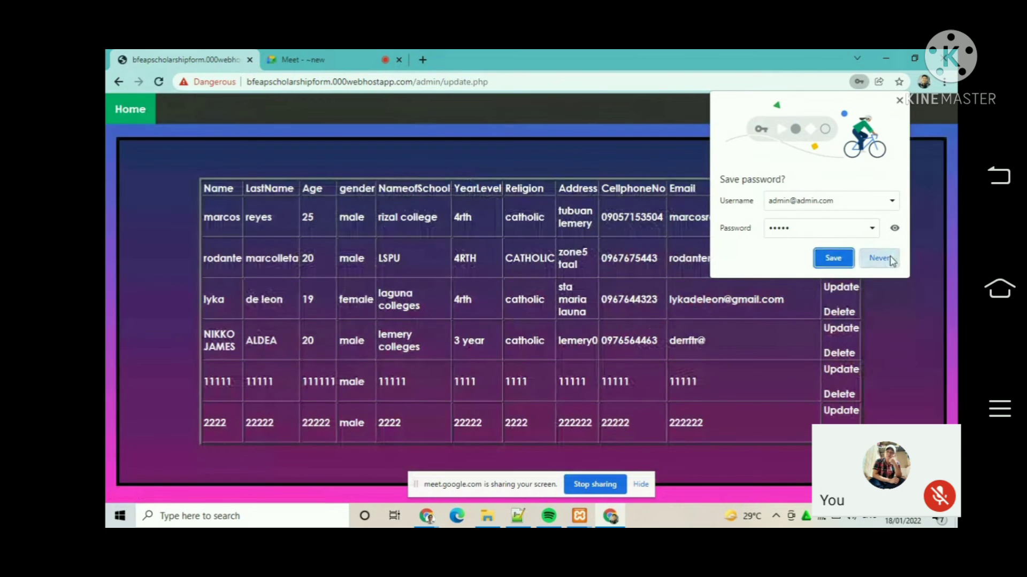
Choose Never on Chrome's offer to save the admin password
{"action": "left_click", "coordinate": [879, 258]}
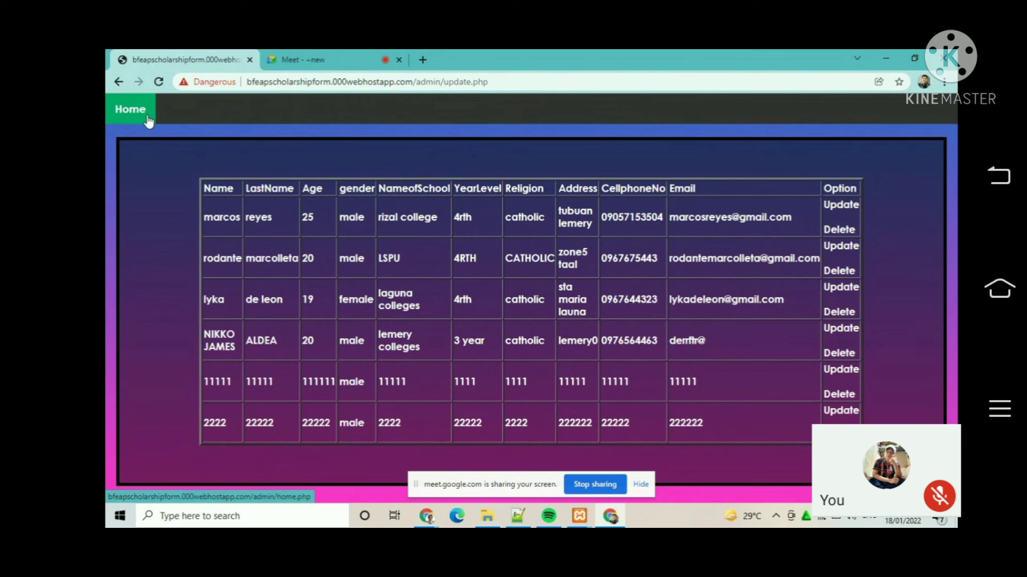
Return to the admin home page and log out to the login page
{"action": "left_click", "coordinate": [129, 109]}
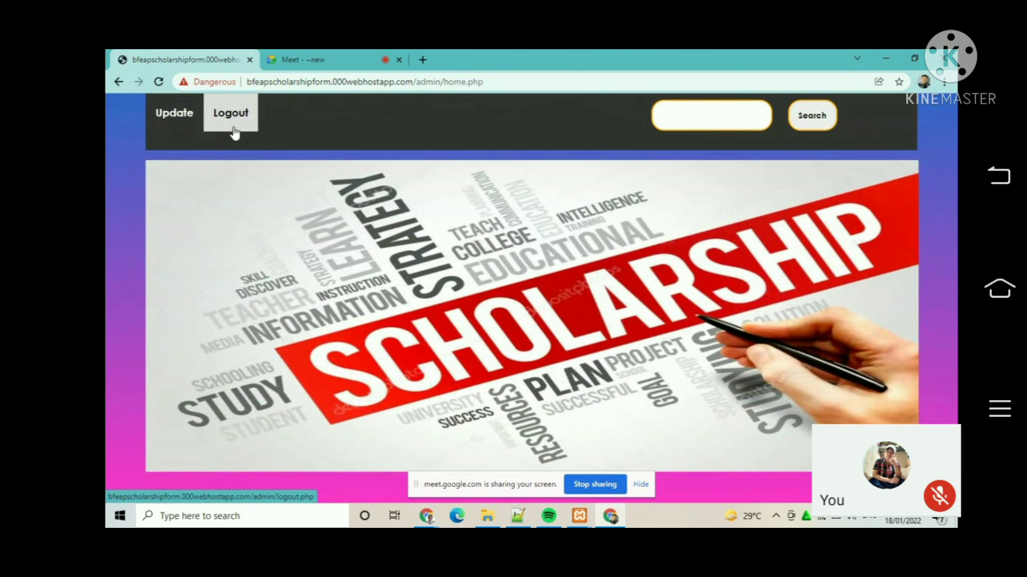
{"action": "left_click", "coordinate": [229, 112]}
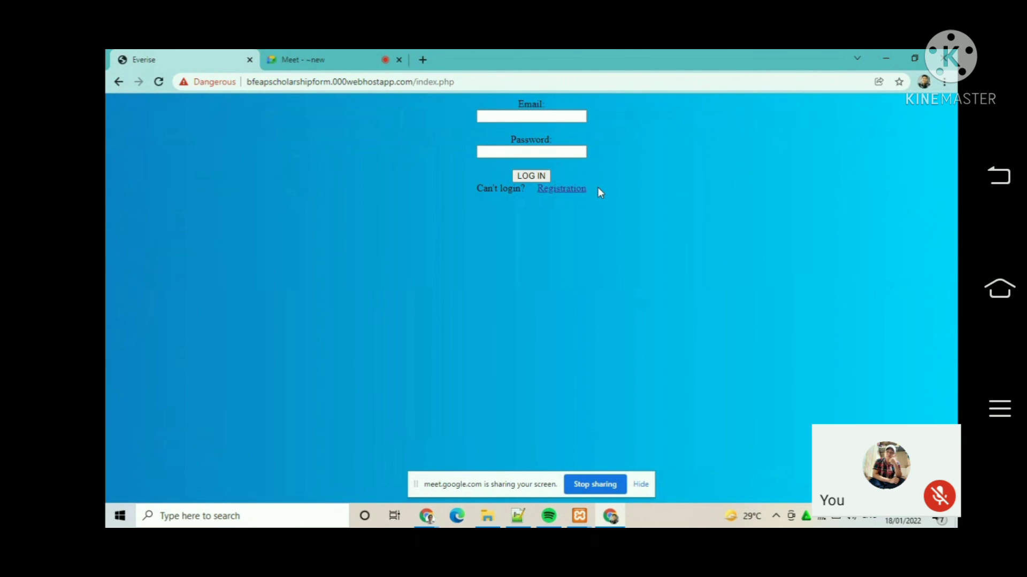